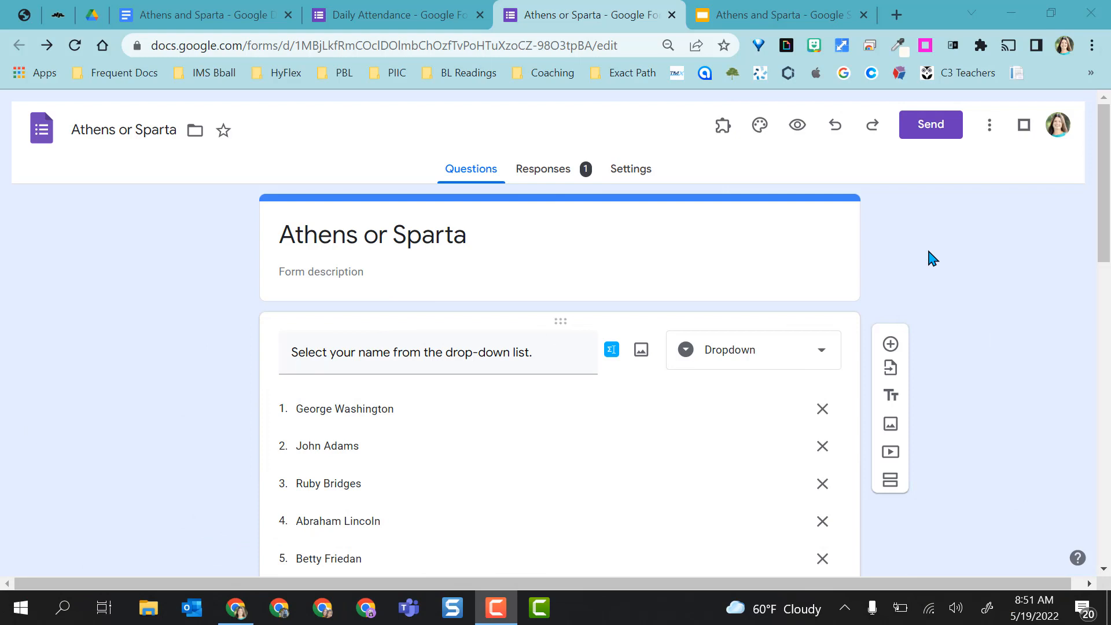
Delete the existing name-selection dropdown question so the city-state question leads the form
scroll(down, 3)
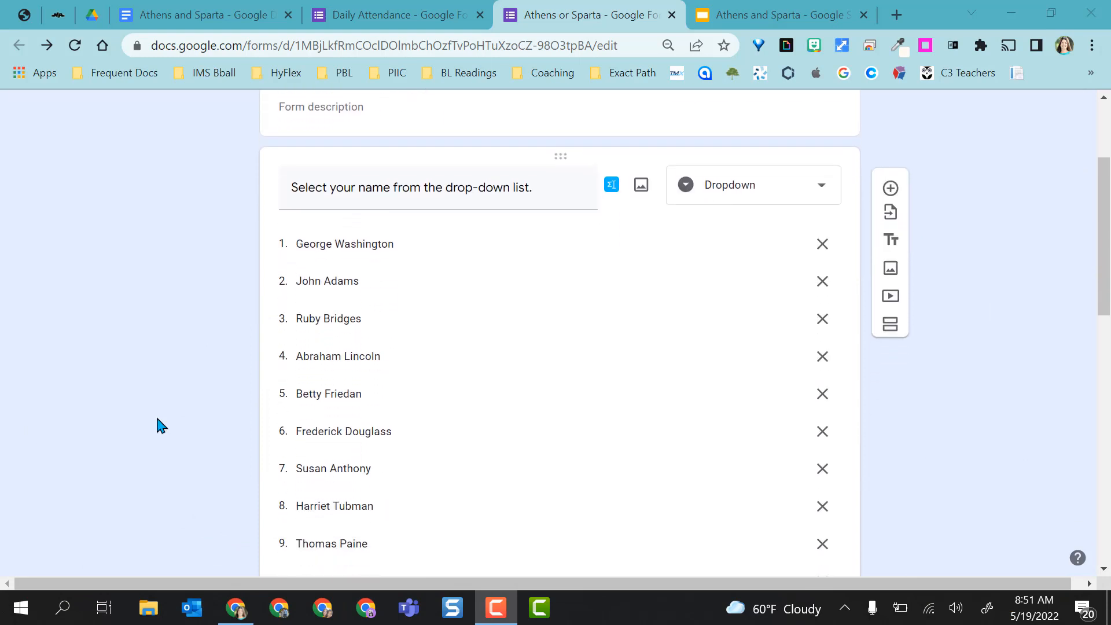
scroll(down, 3)
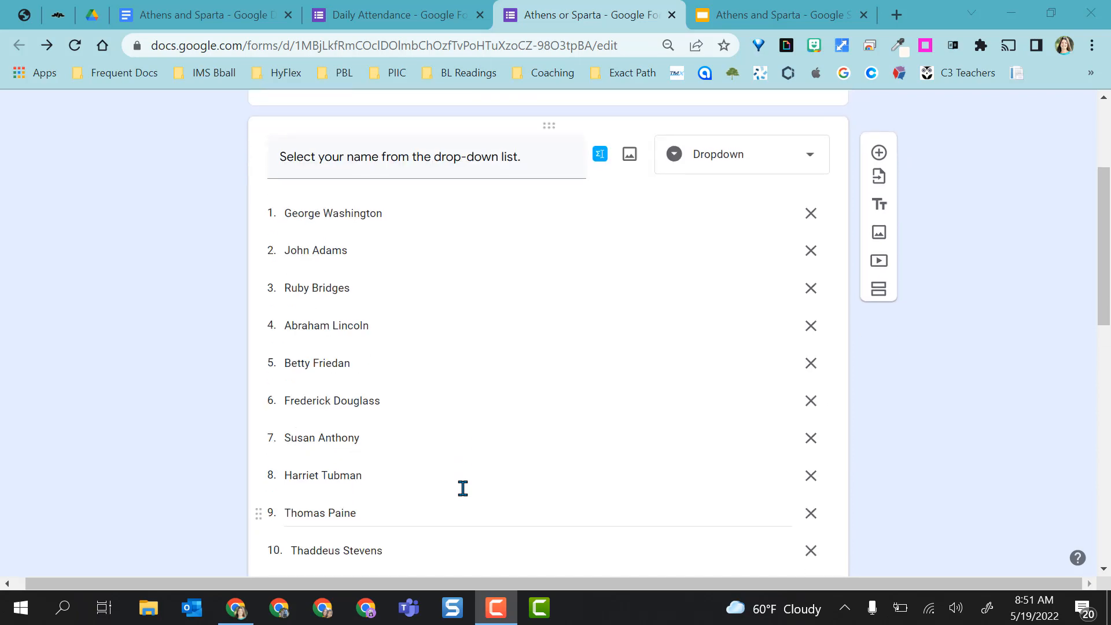
scroll(down, 3)
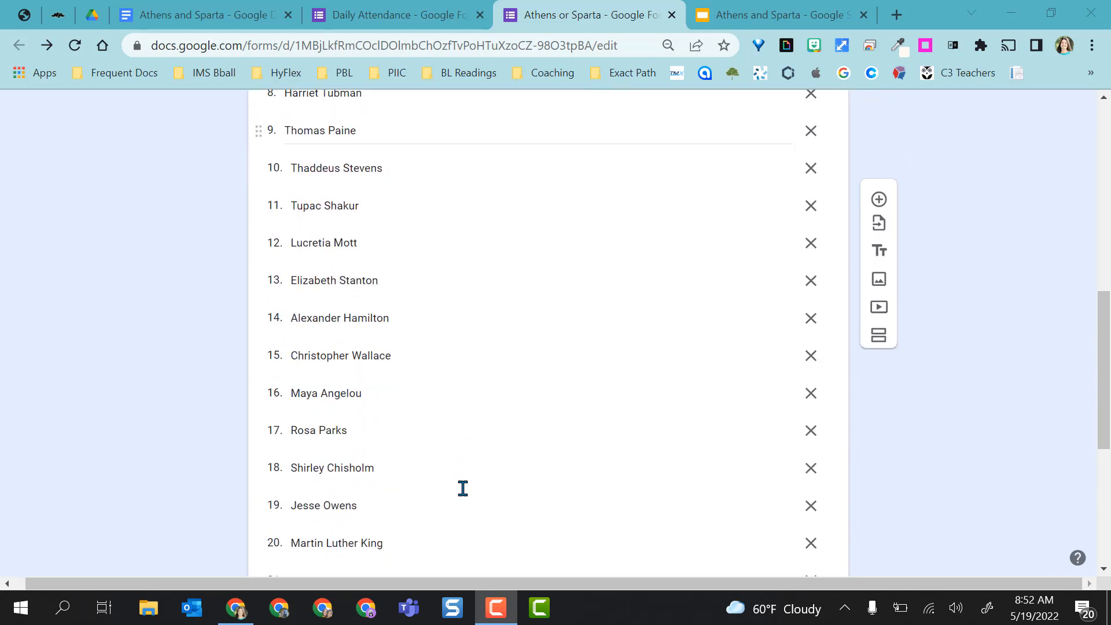
scroll(down, 3)
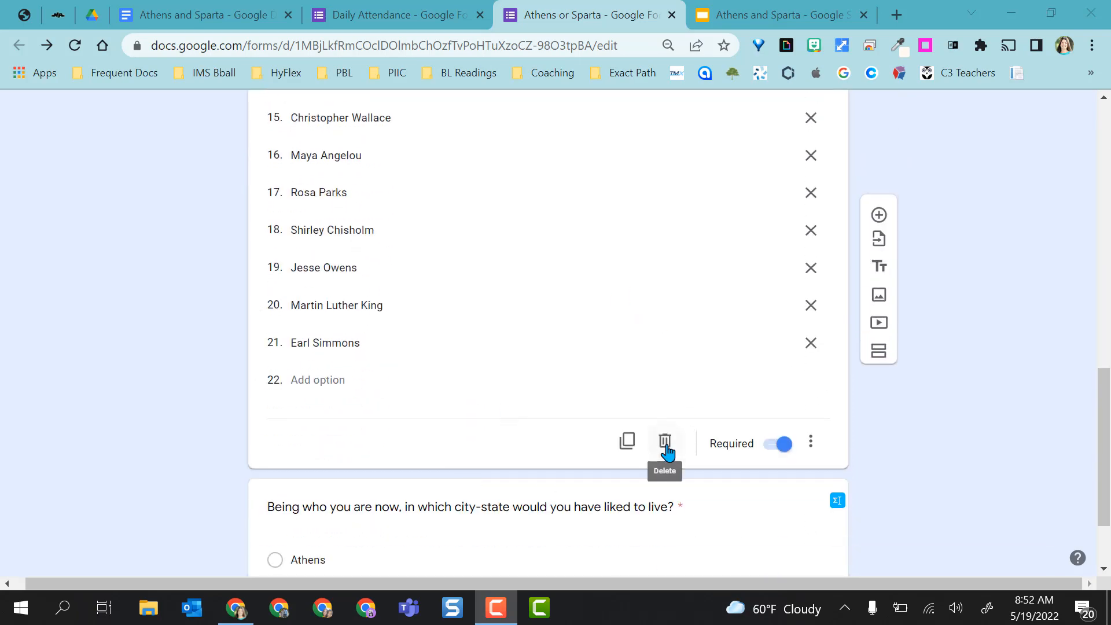
click(665, 442)
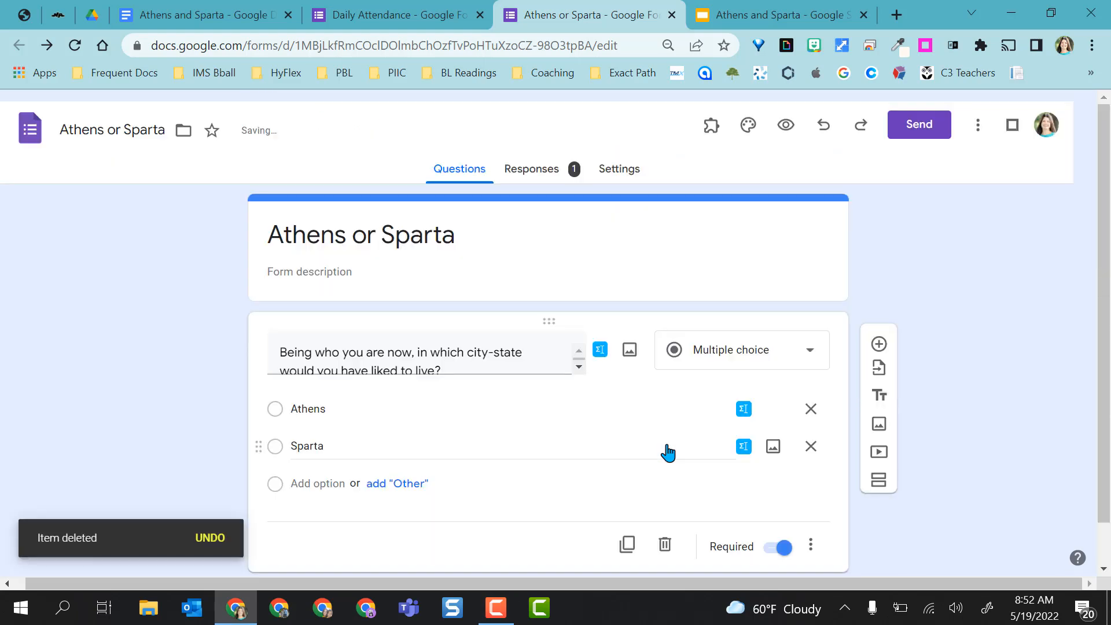
mouse_move(908, 271)
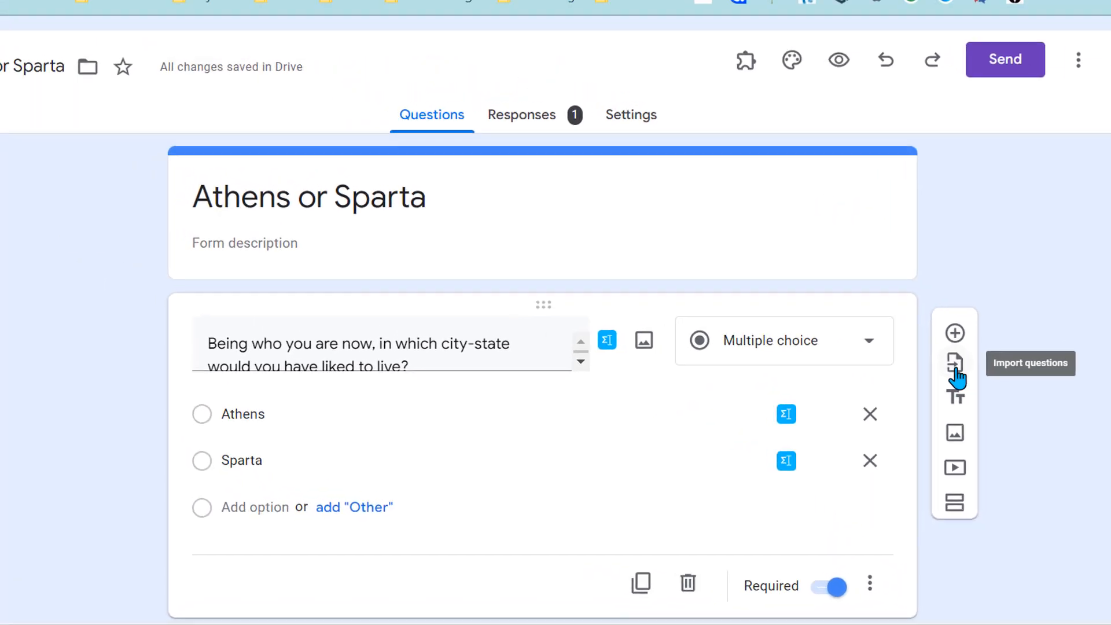
Start importing questions from another form and search the picker for 'attendance'
click(955, 362)
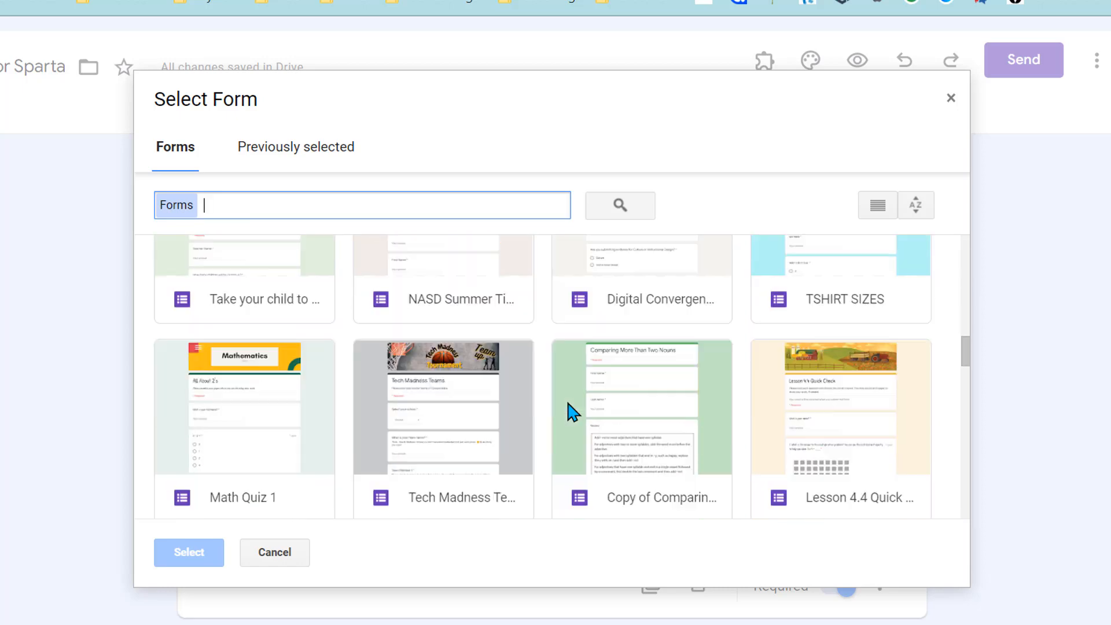
scroll(up, 3)
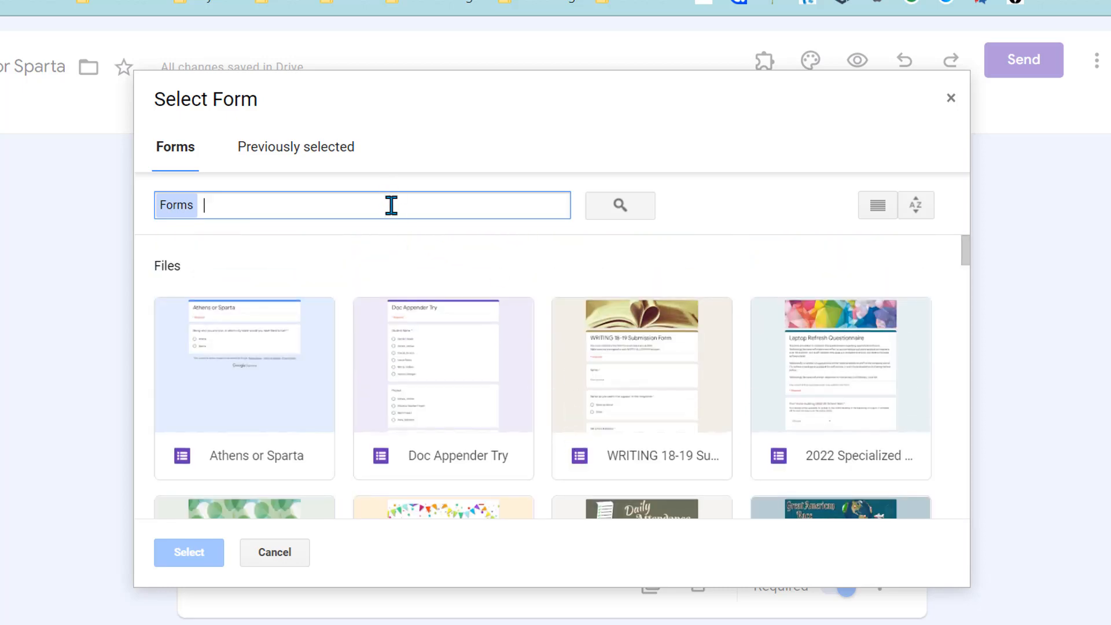
text(attenda)
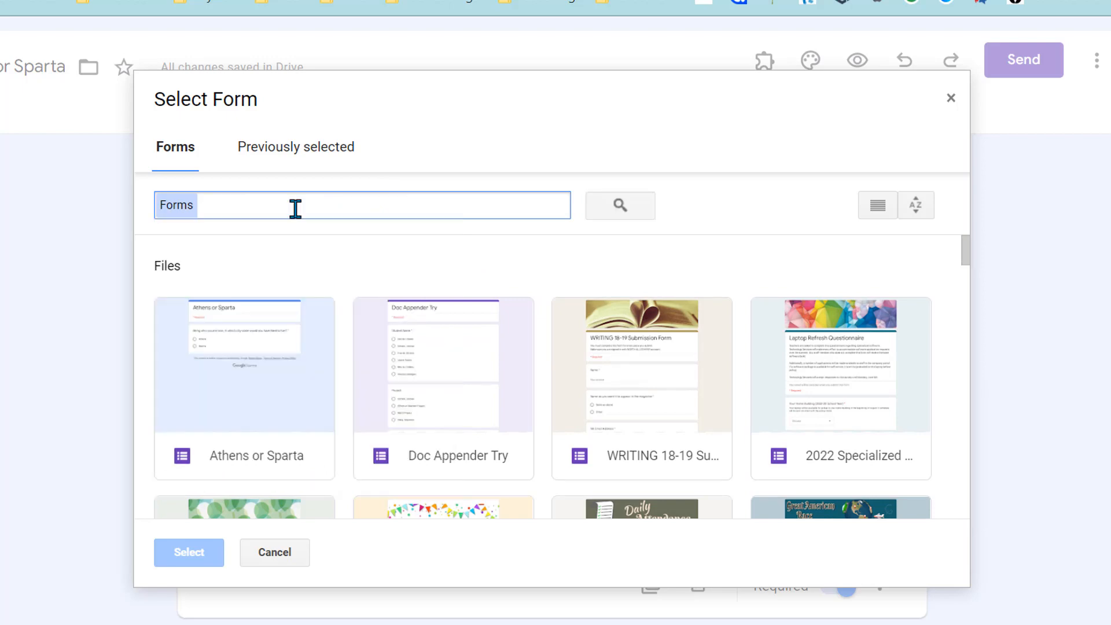
text(attenda)
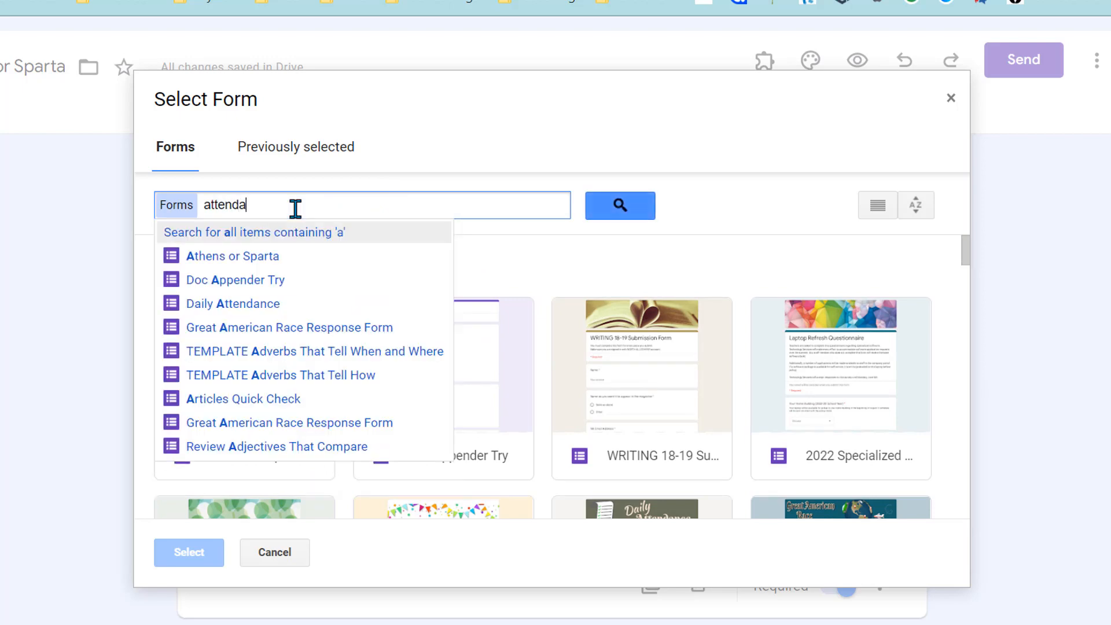
text(nce)
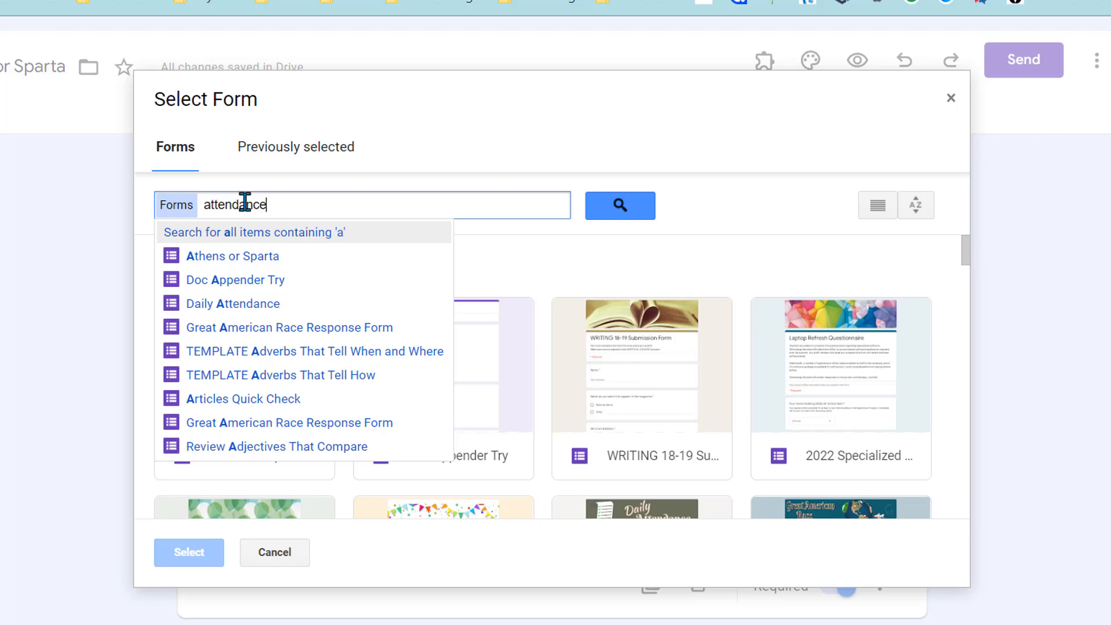
mouse_move(254, 311)
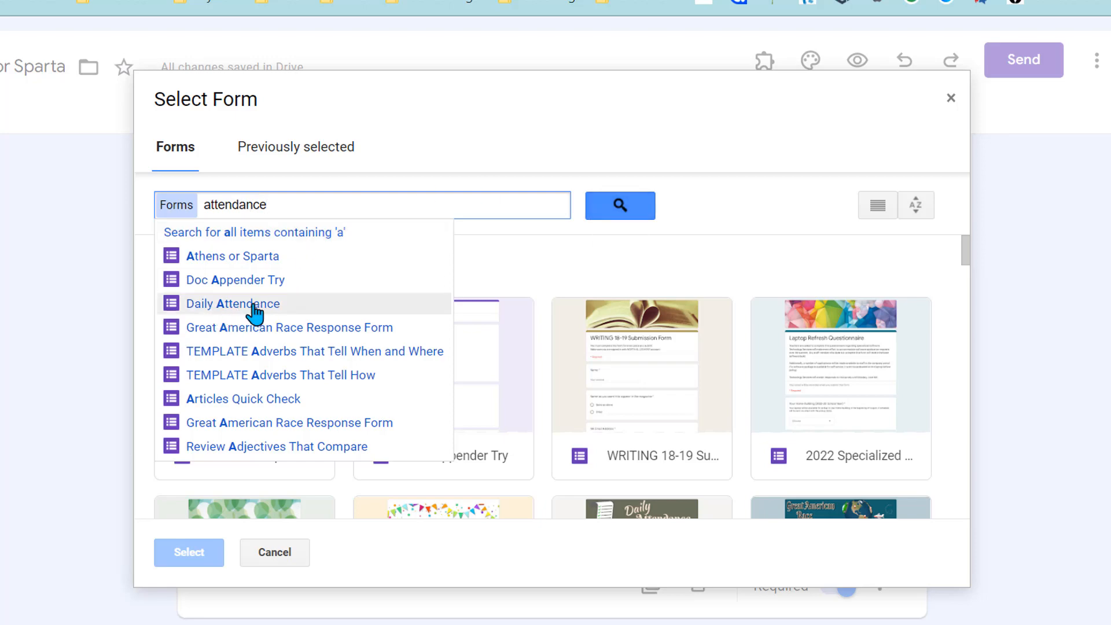
Pick Daily Attendance as the source and check its 'Select your name' dropdown question for import
click(233, 304)
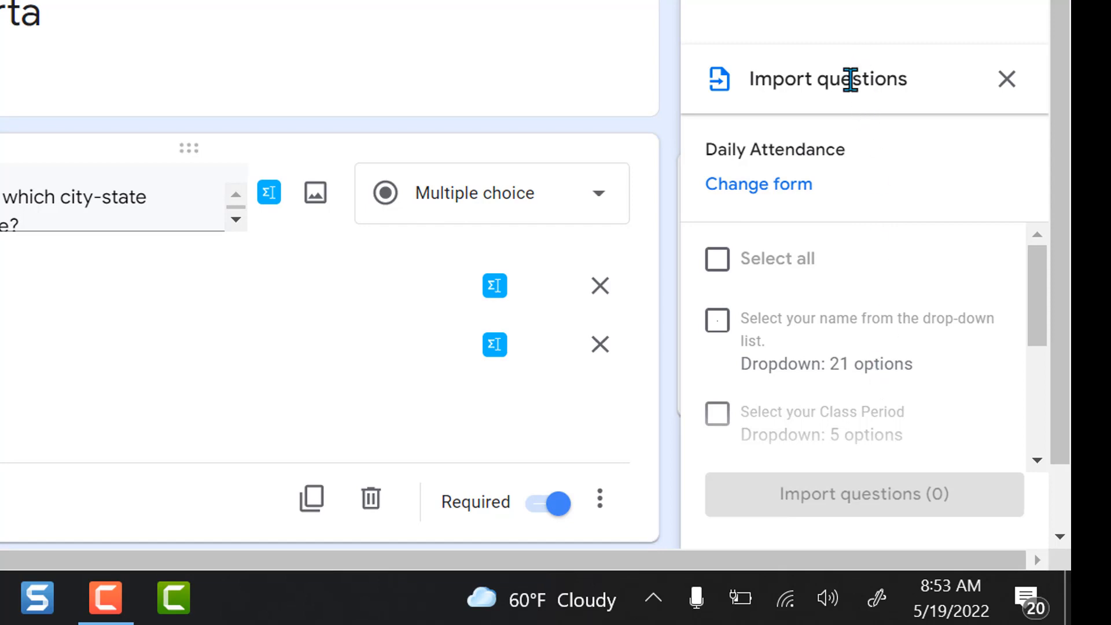
mouse_move(717, 277)
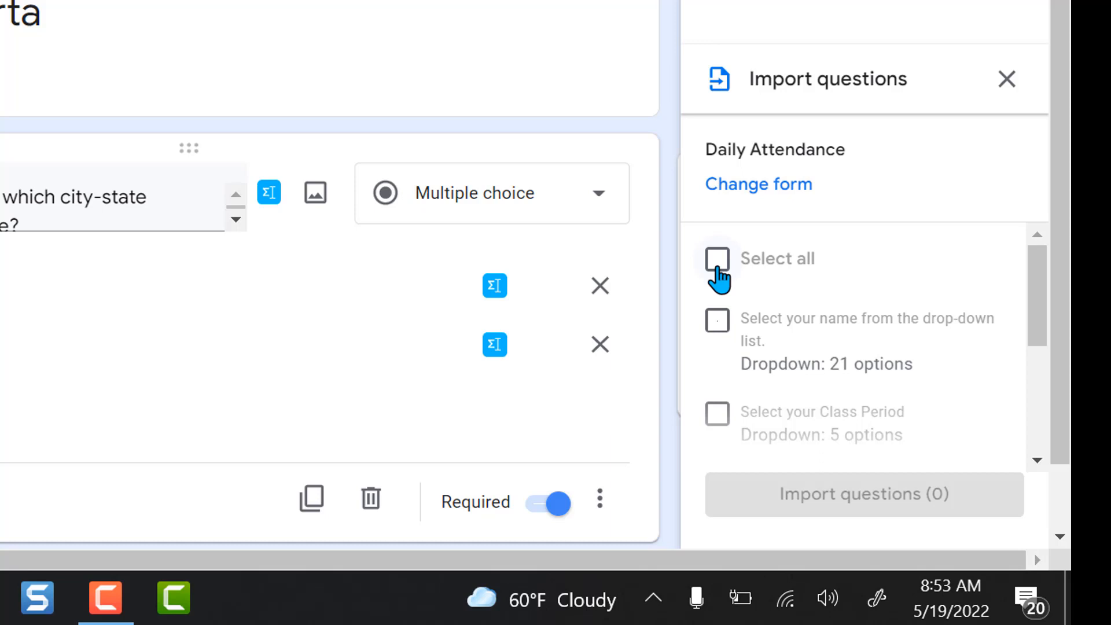
scroll(down, 3)
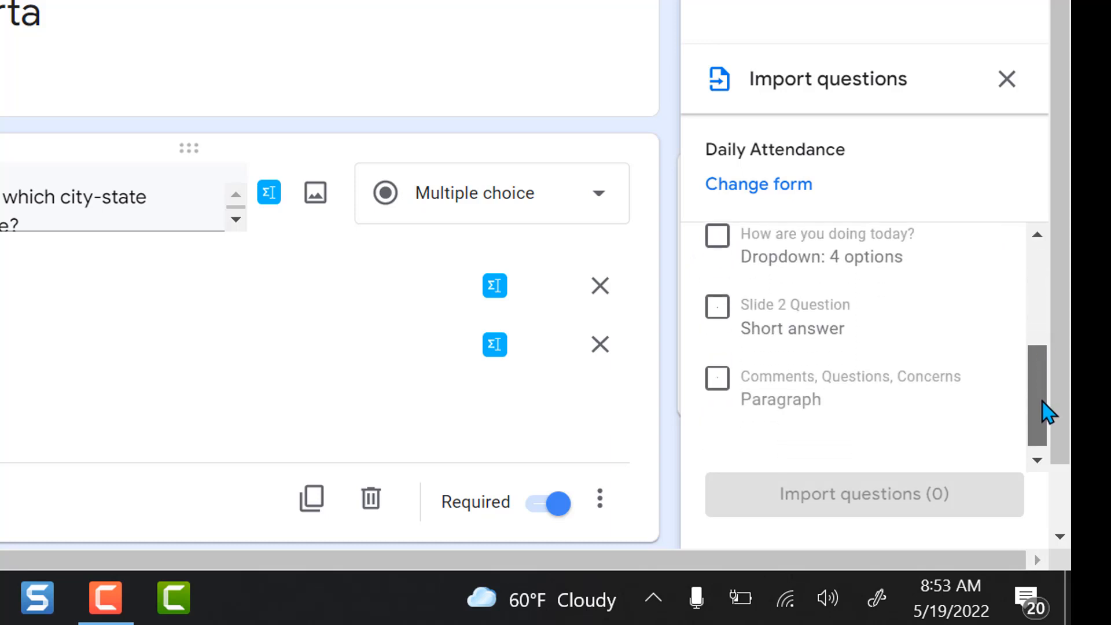
scroll(up, 3)
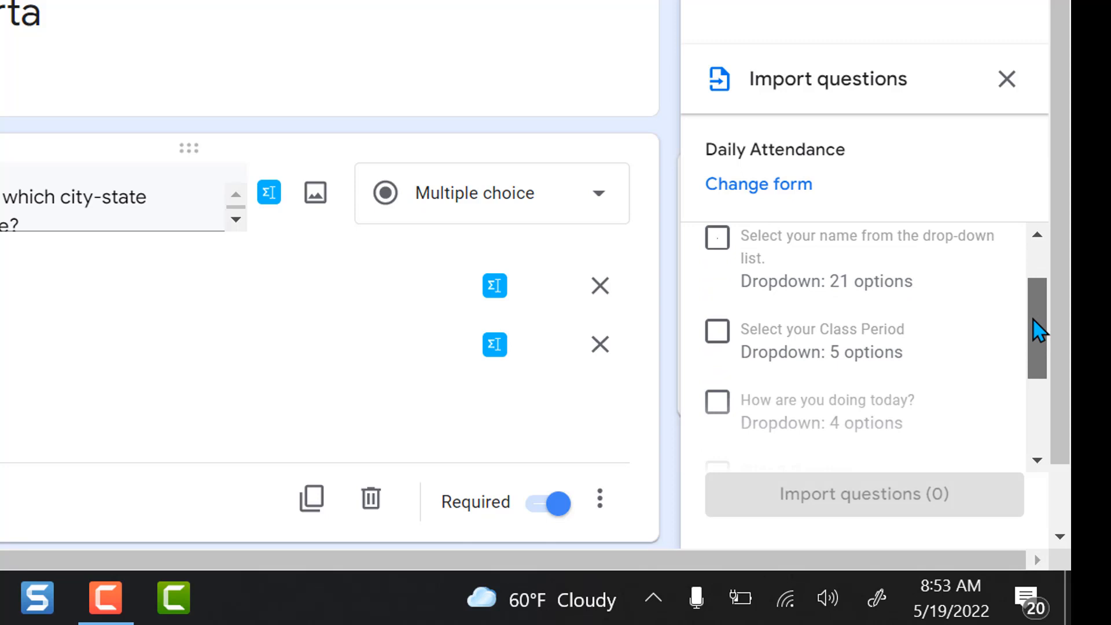
scroll(up, 3)
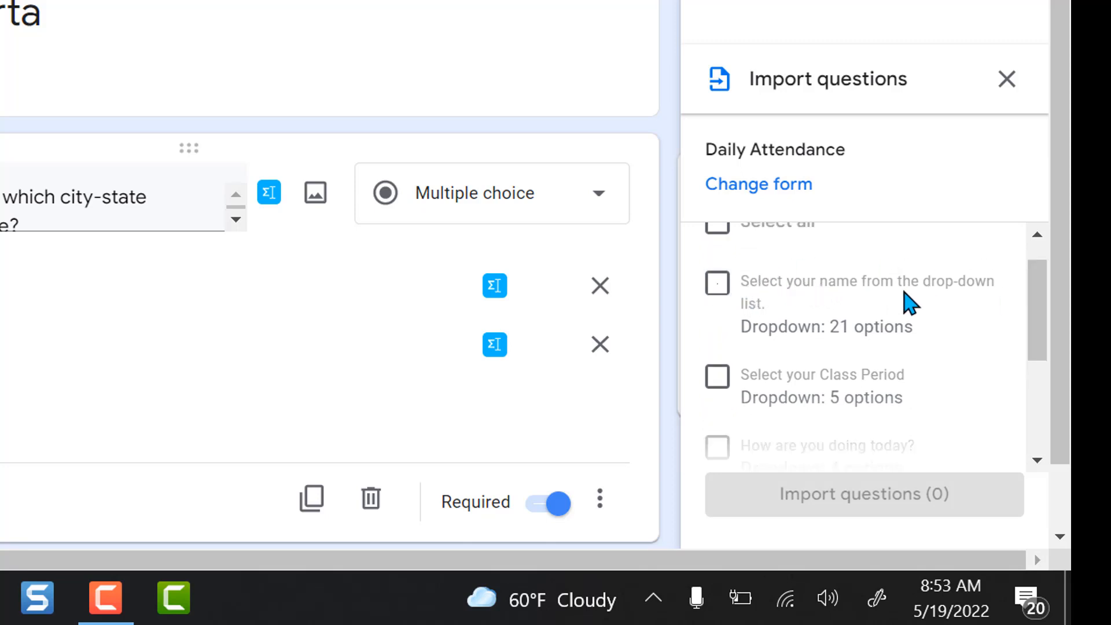
mouse_move(718, 296)
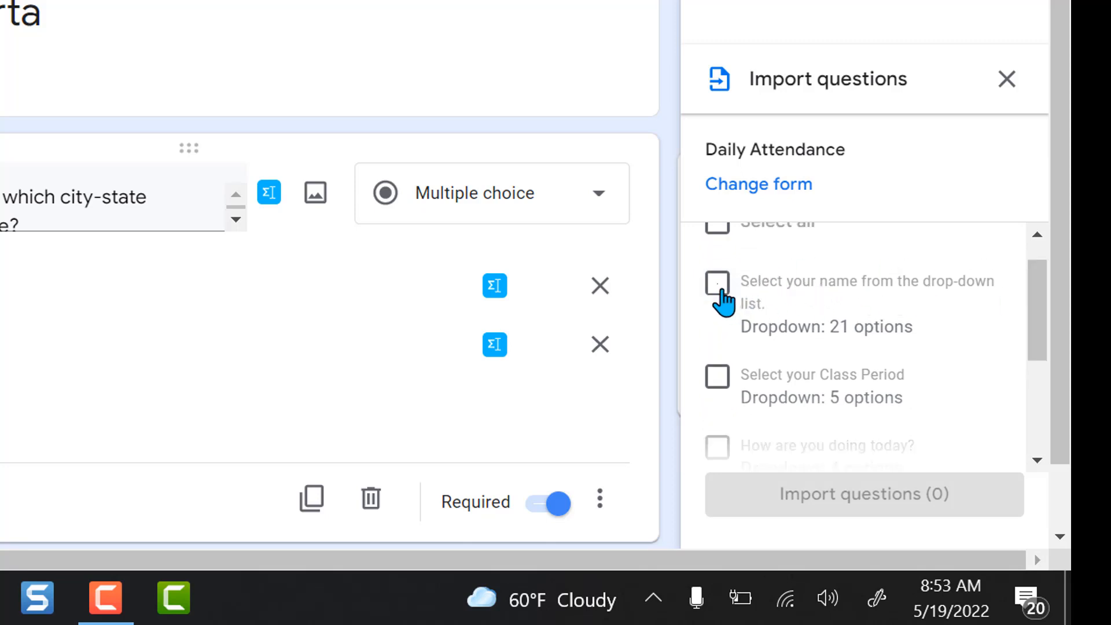
click(717, 282)
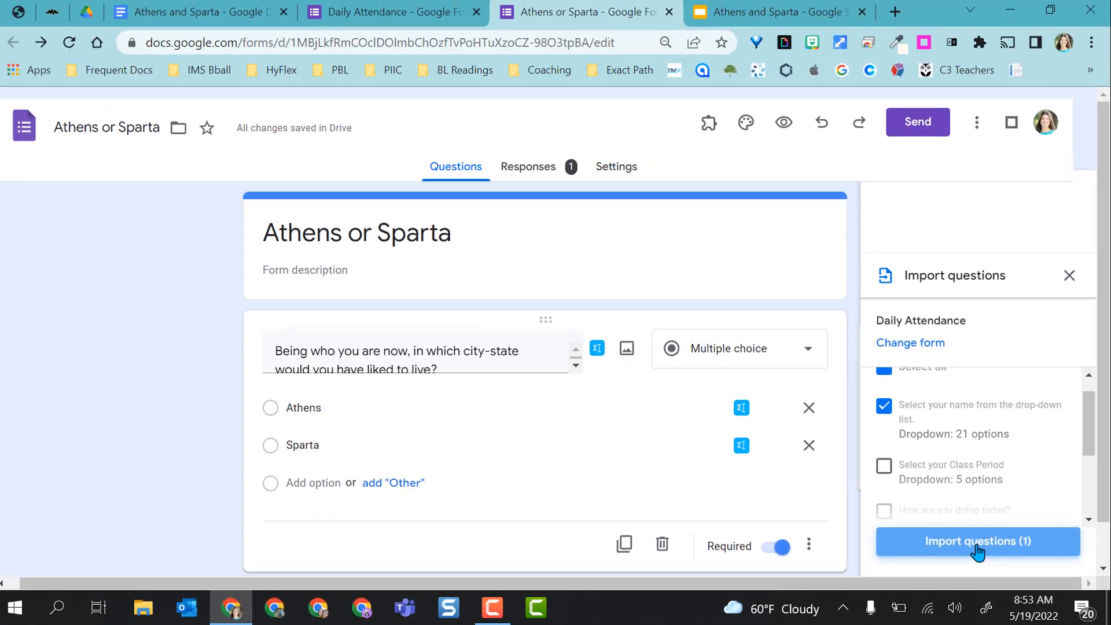
Import the checked name dropdown question so it sits above the city-state question
click(977, 541)
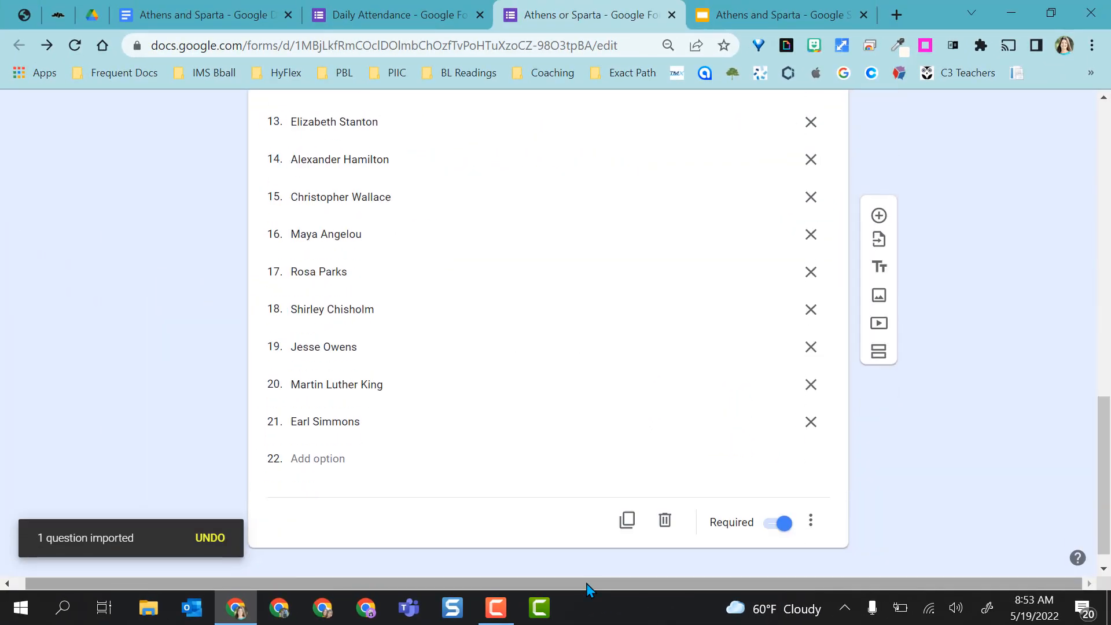
scroll(up, 3)
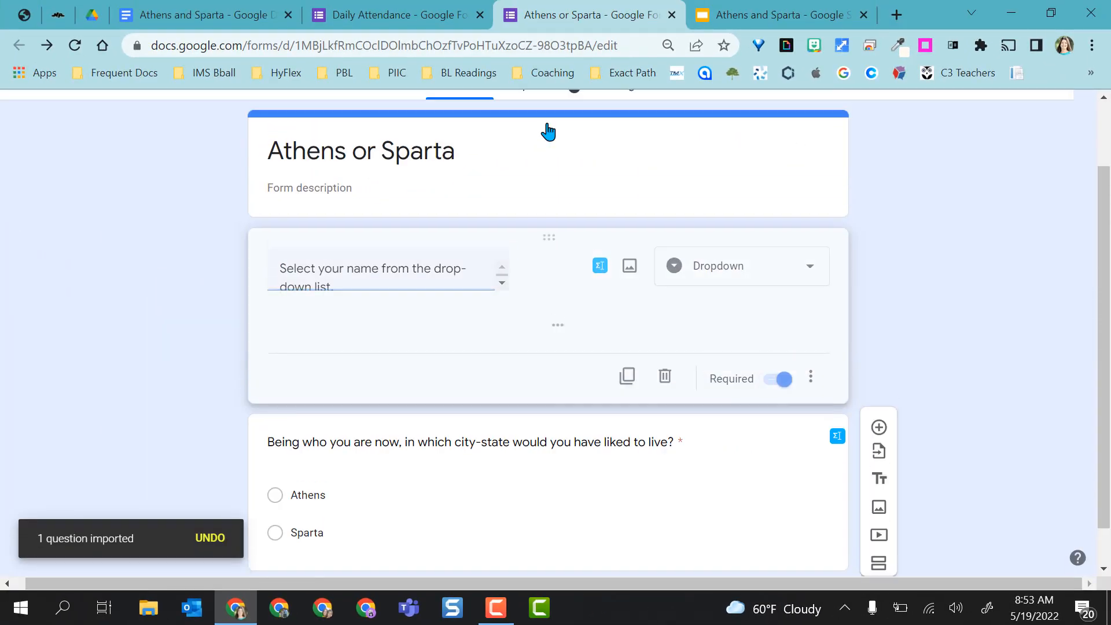
scroll(down, 3)
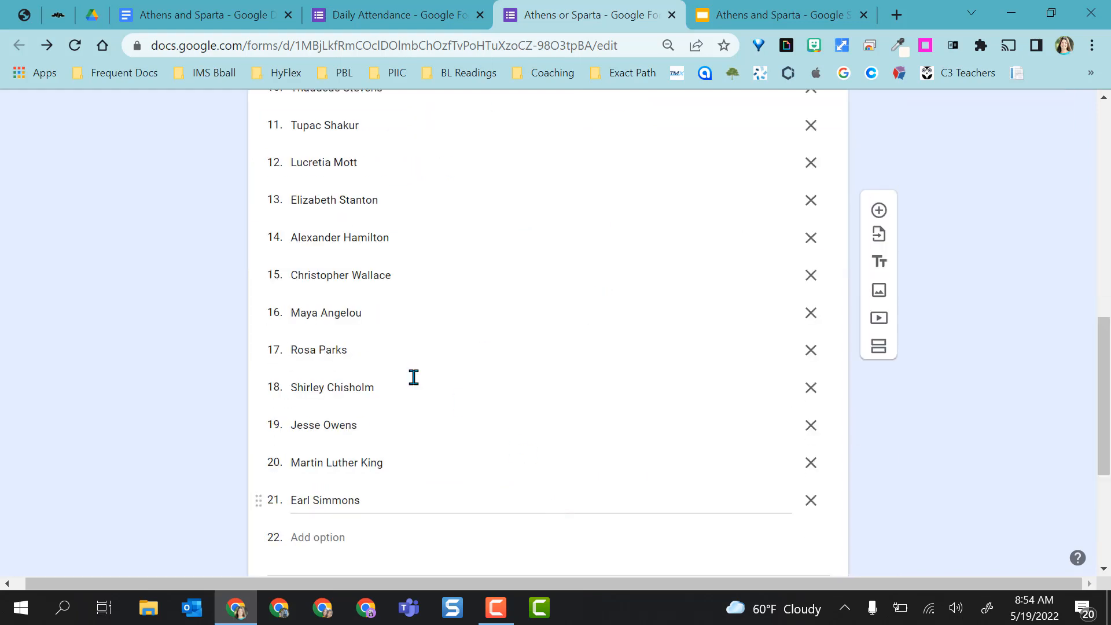
mouse_move(236, 354)
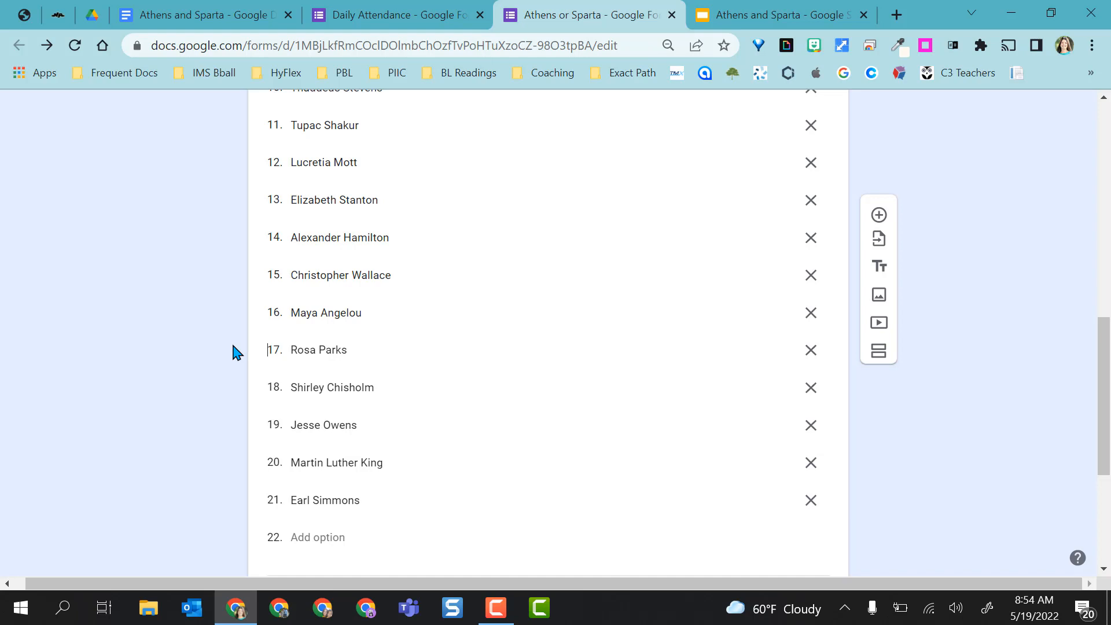
mouse_move(879, 239)
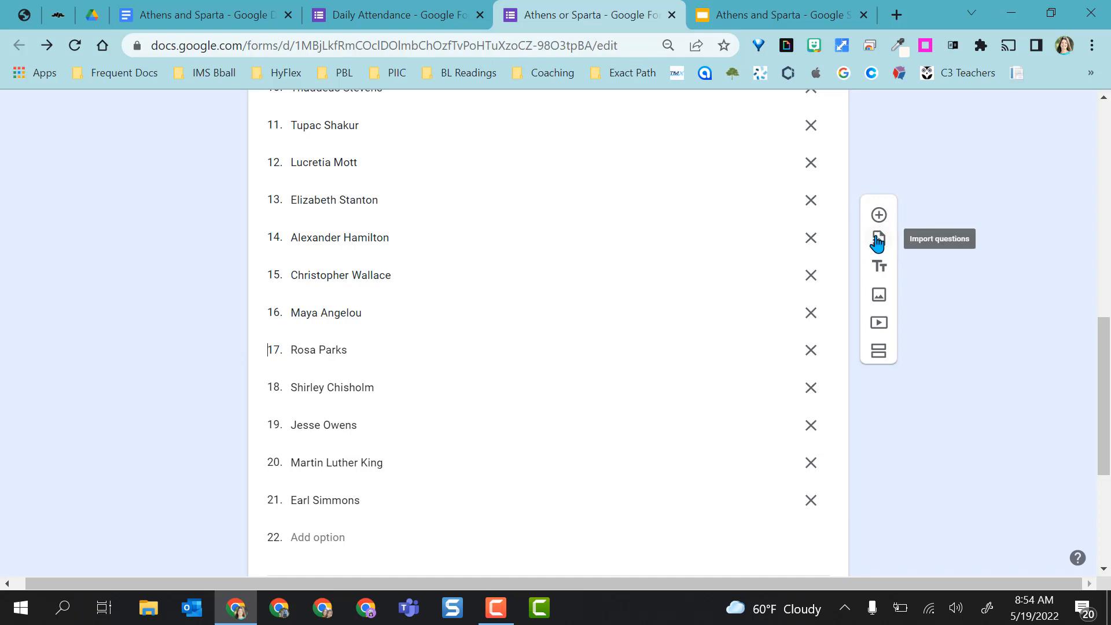
click(878, 239)
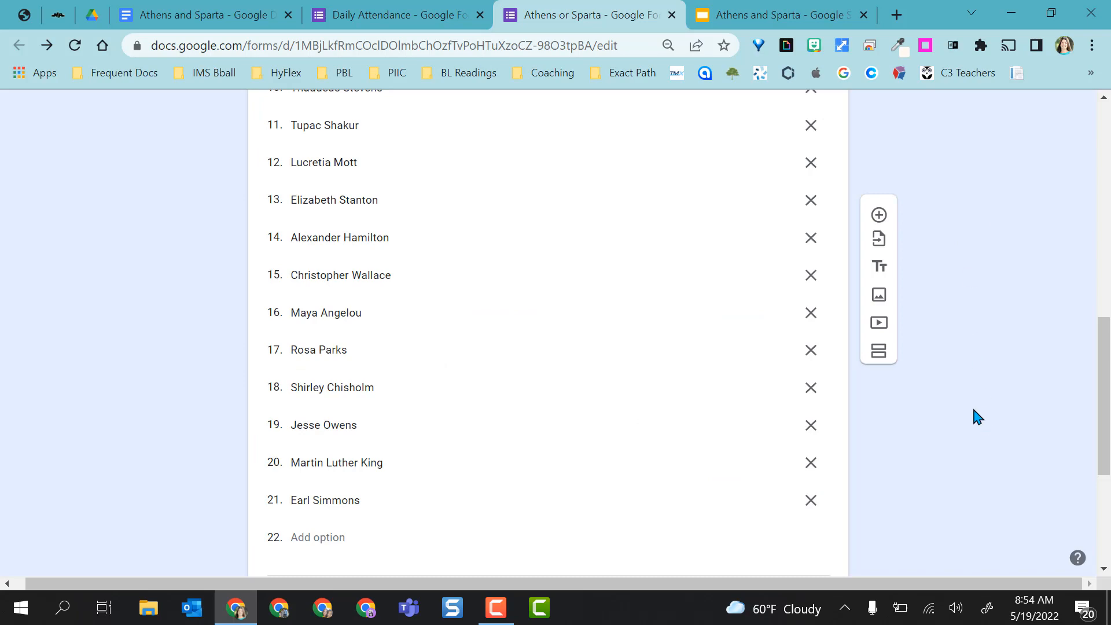
scroll(up, 3)
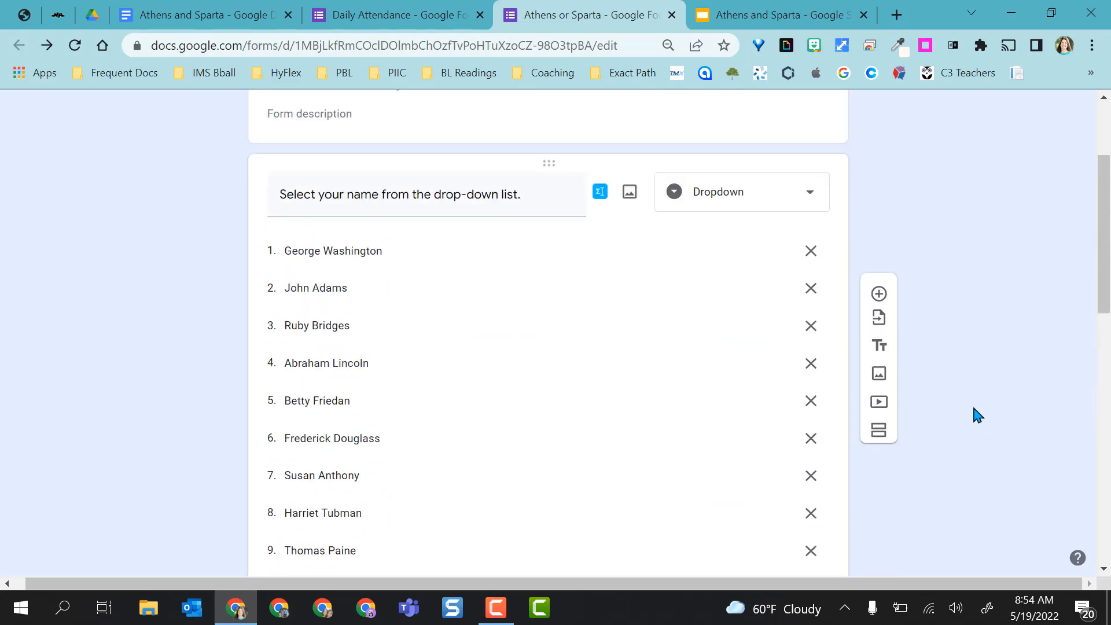
scroll(up, 3)
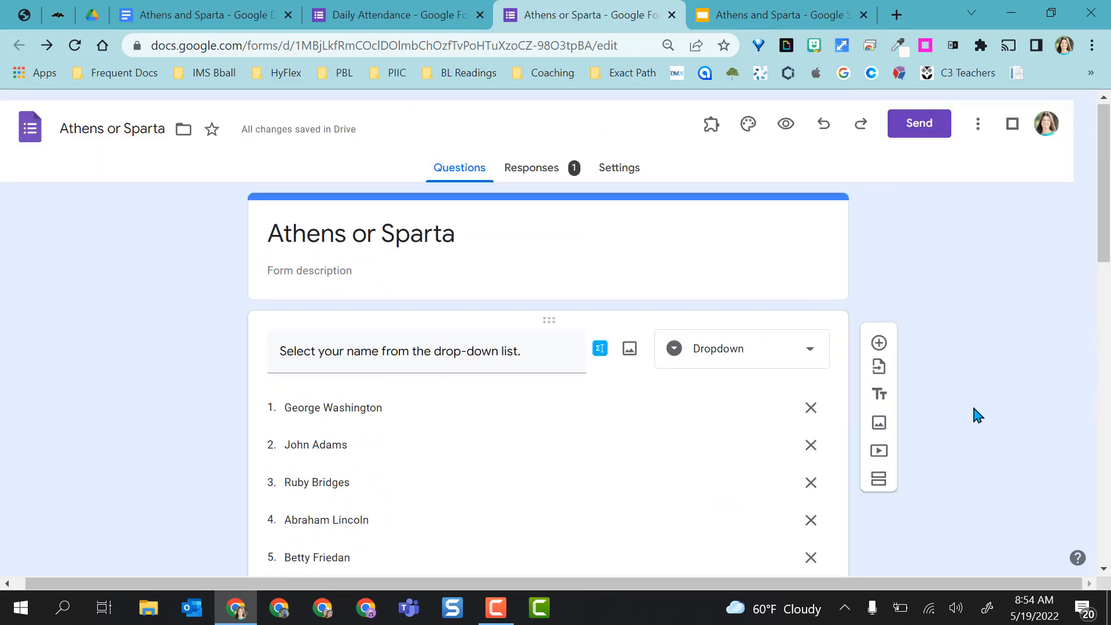